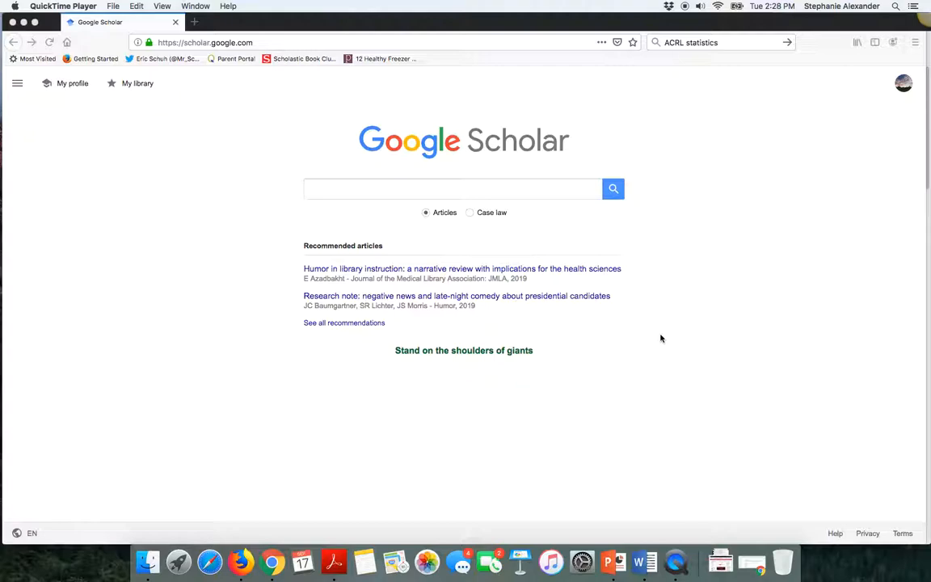
Step: Search Scholar for 'blended families children' using the 'blended families' suggestion
left_click(453, 188)
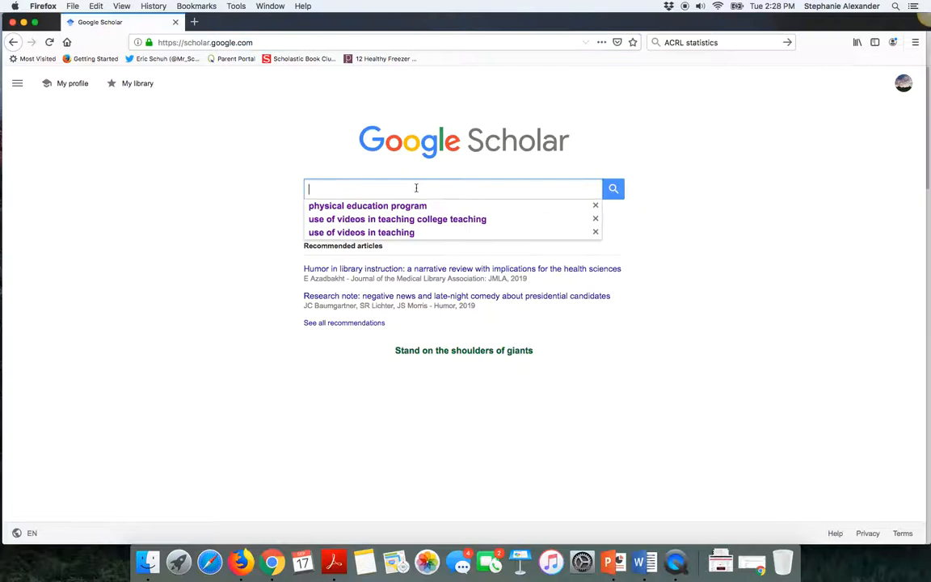
type("blende")
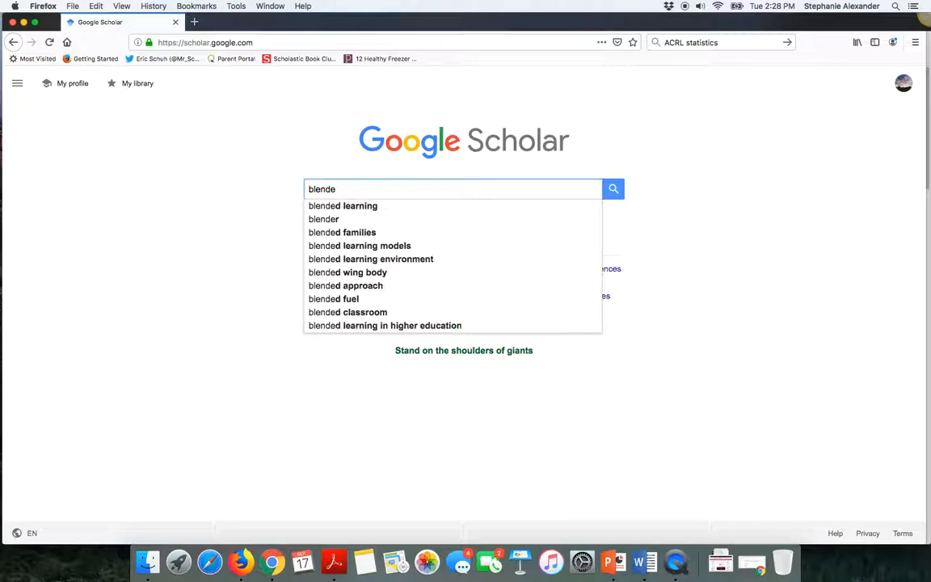
left_click(613, 188)
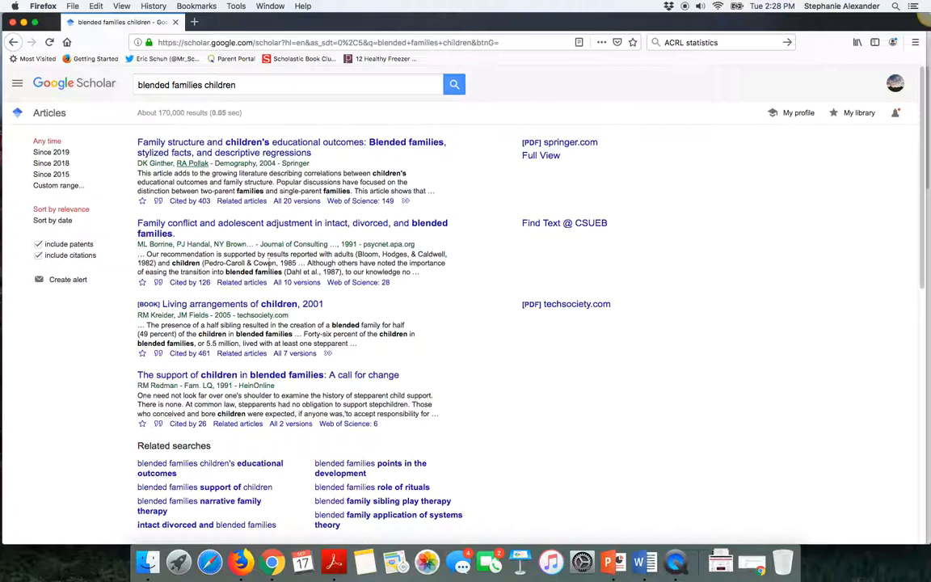
scroll("down", 3)
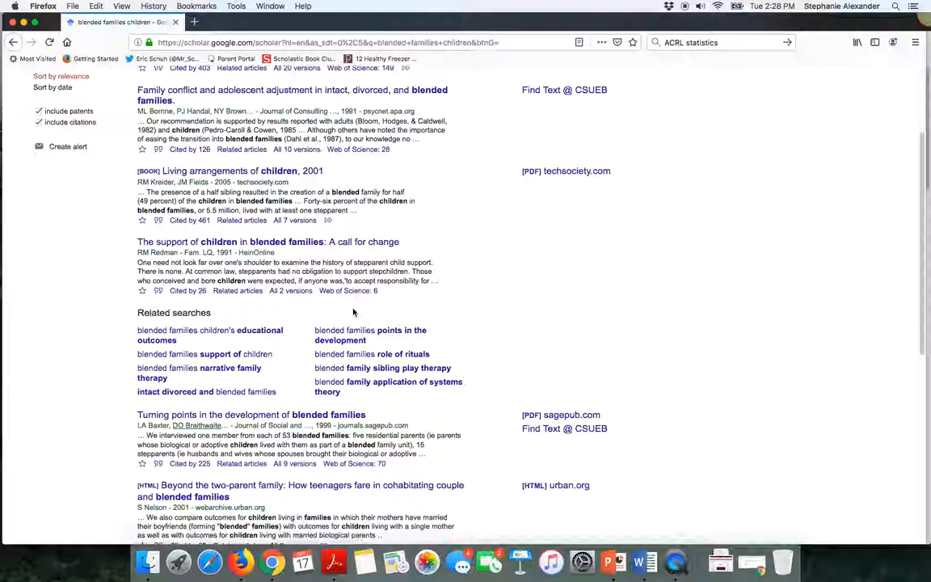
scroll("down", 3)
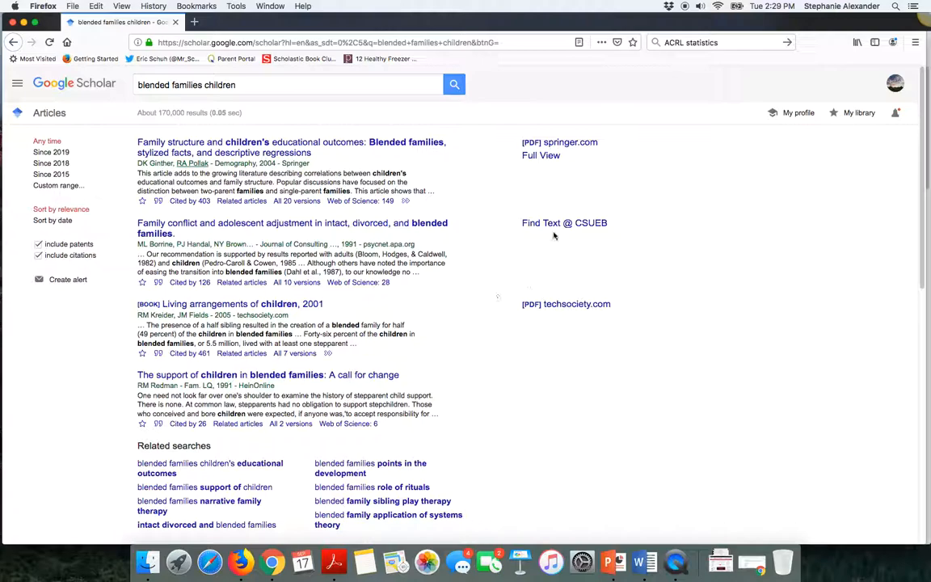
mouse_move(564, 222)
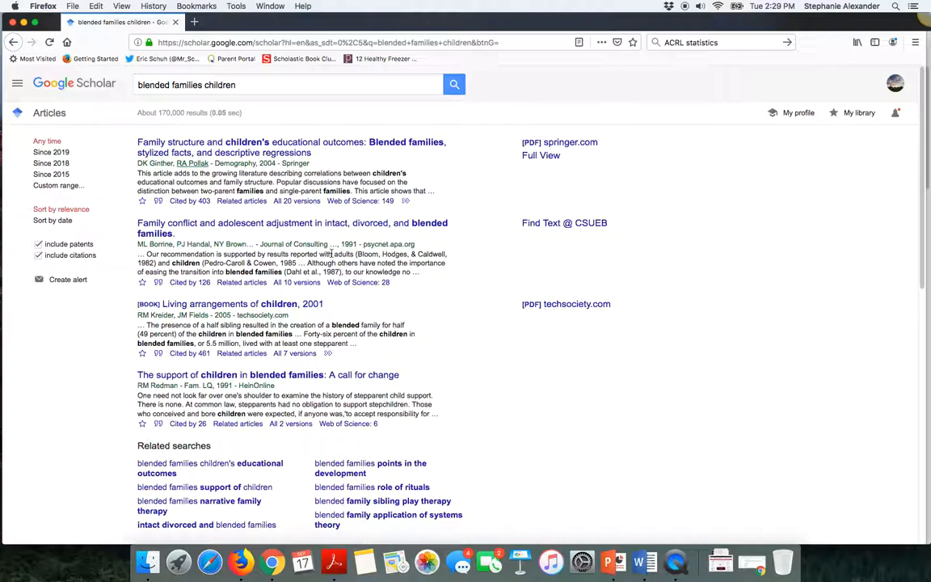
Step: Open the family conflict article's CSUEB library record and its EBSCO PsycARTICLES link
left_click(564, 222)
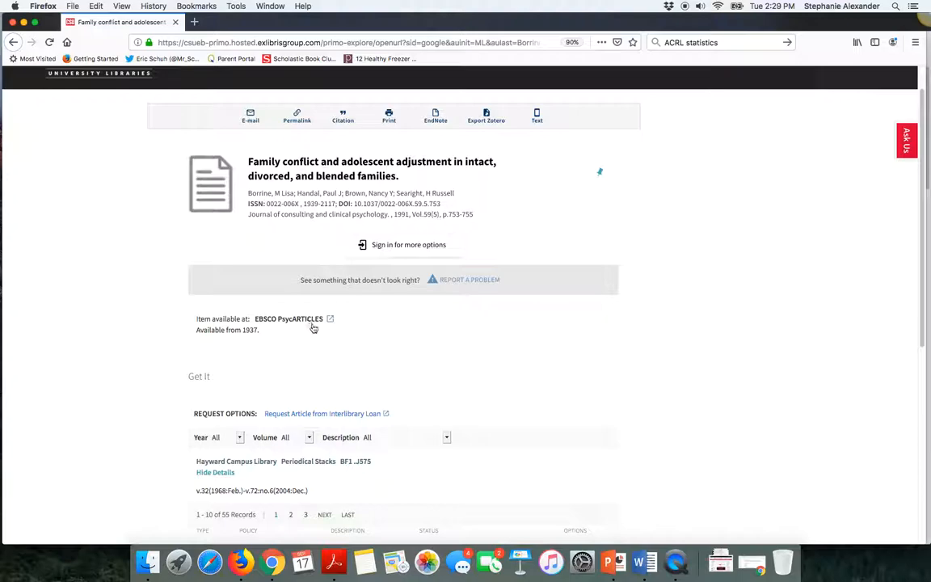
left_click(288, 318)
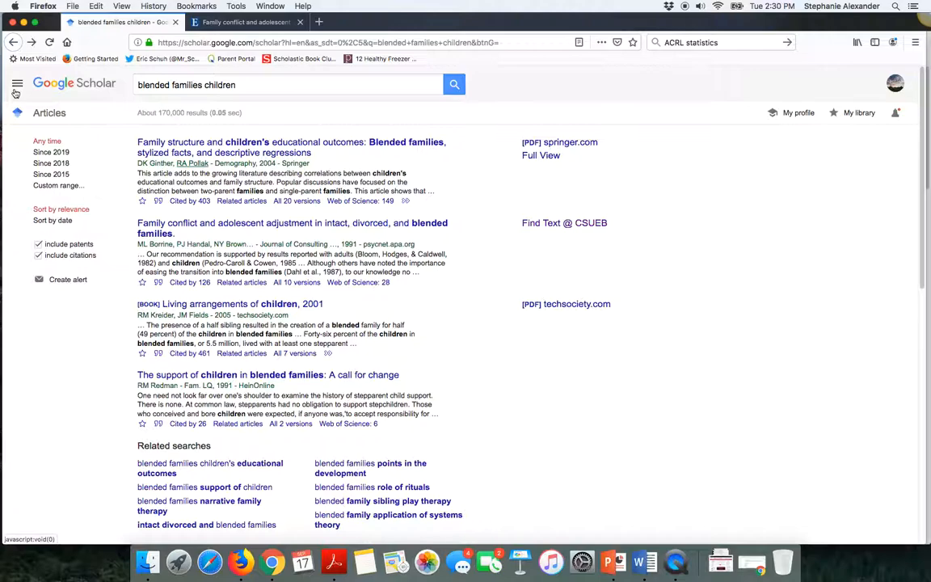
left_click(17, 84)
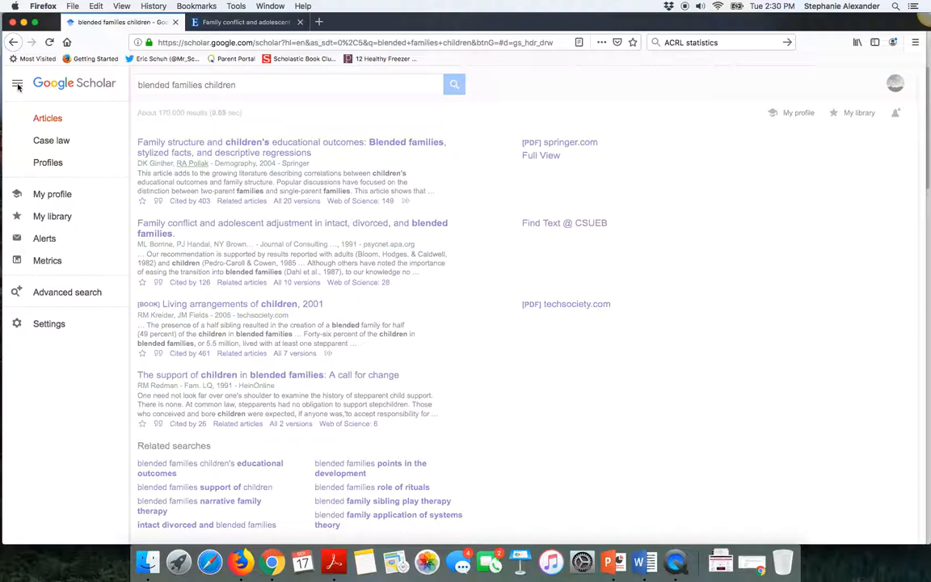
left_click(48, 323)
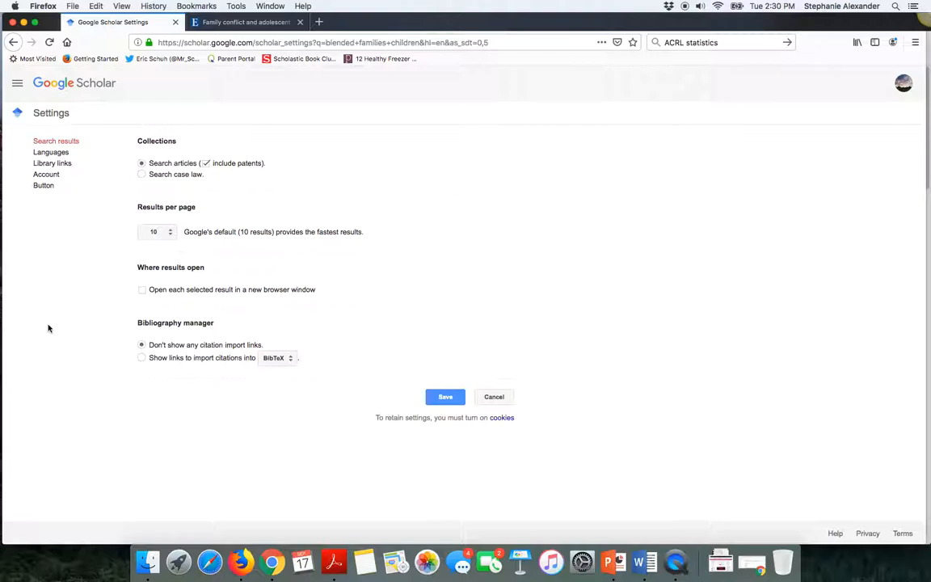
left_click(52, 163)
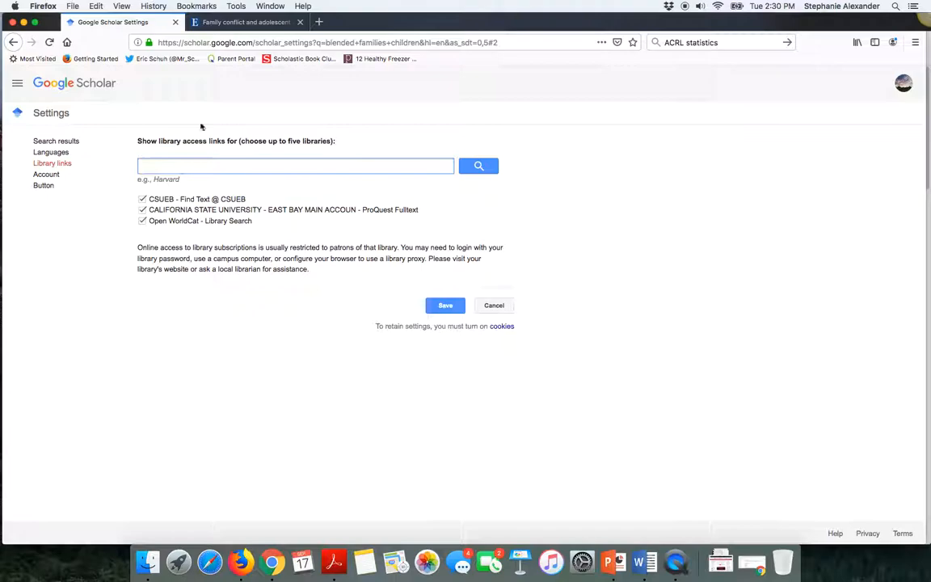
left_click(13, 42)
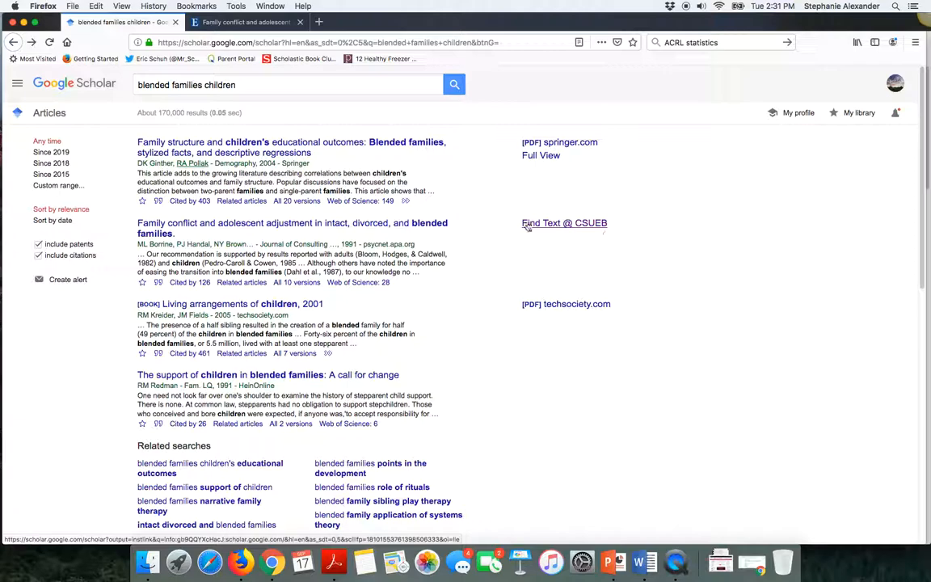
Step: Scroll down through the blended families results to see more articles
scroll("down", 3)
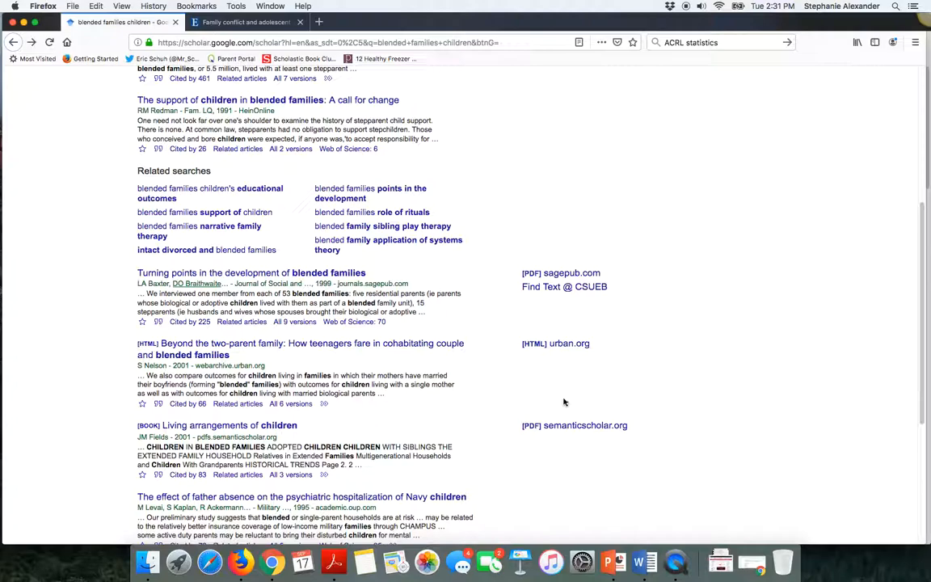
scroll("down", 3)
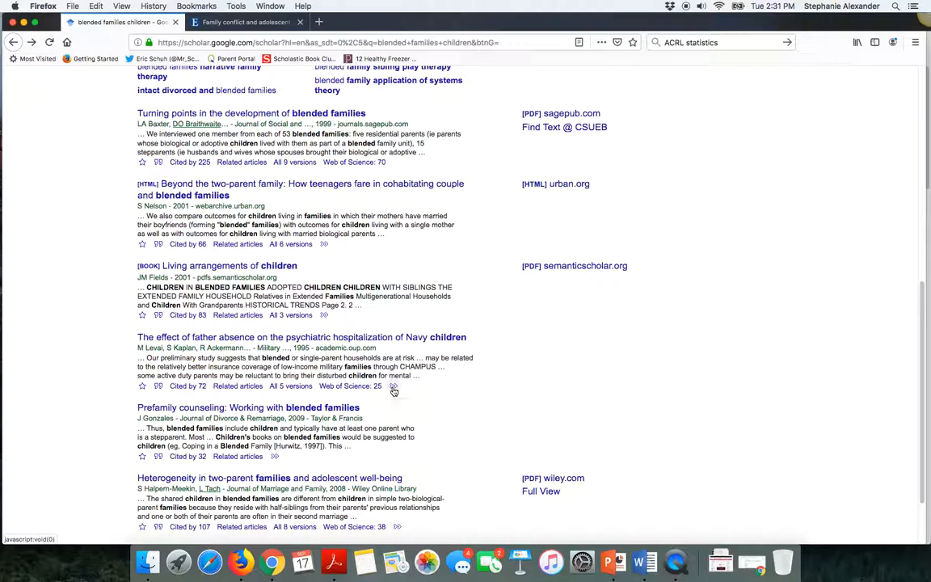
mouse_move(421, 385)
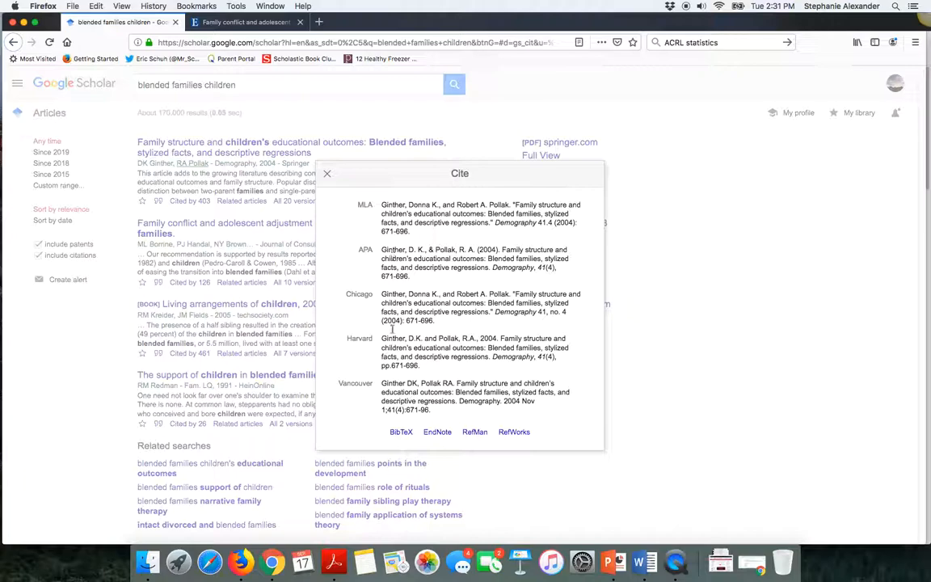
Step: Select the Chicago citation for the Family structure article and close the Cite dialog
triple_click(477, 262)
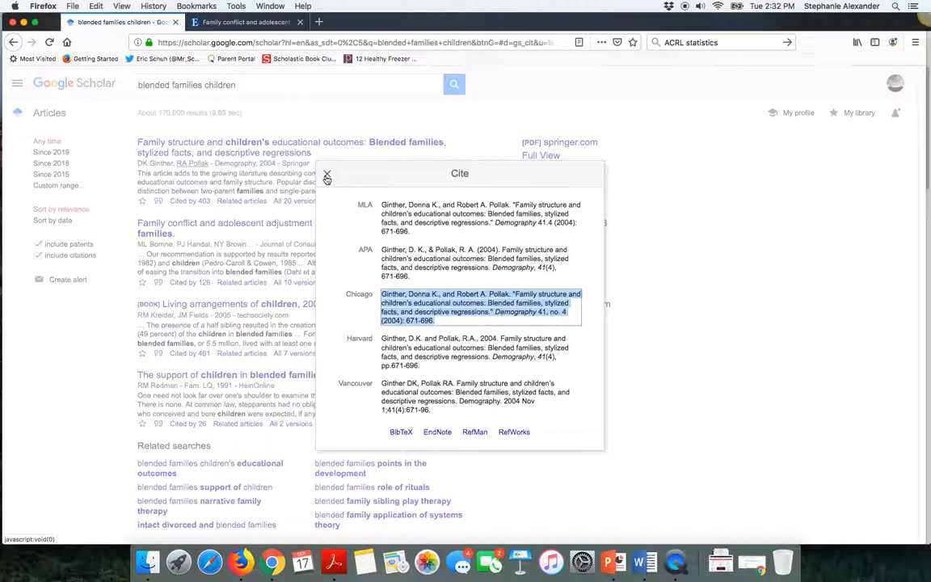
left_click(326, 176)
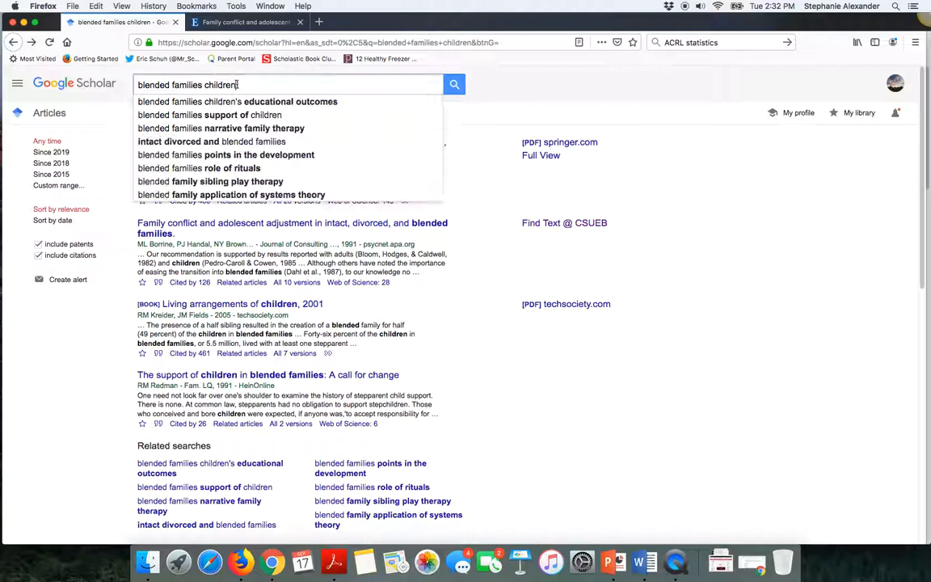
Step: Dismiss the search suggestions and open the hamburger site menu
left_click(453, 84)
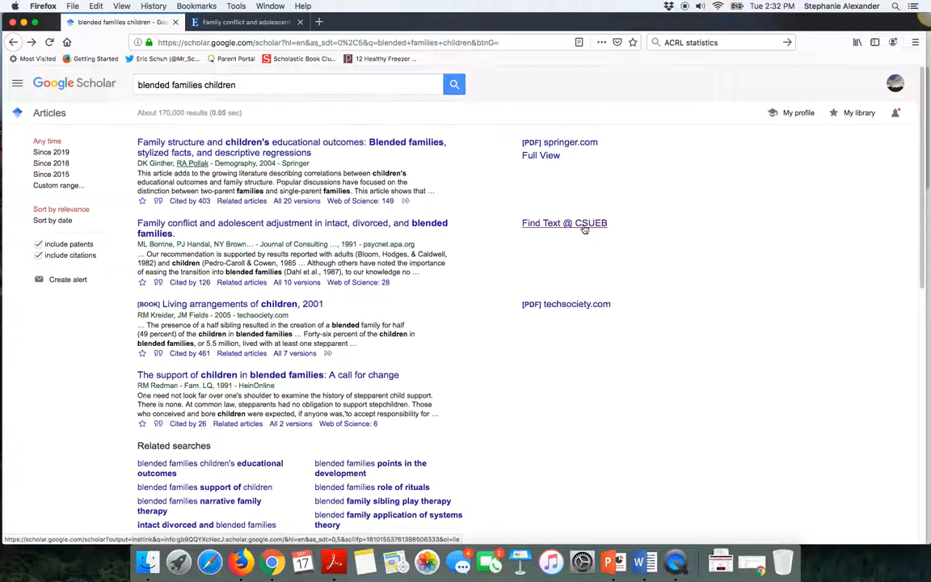
left_click(17, 83)
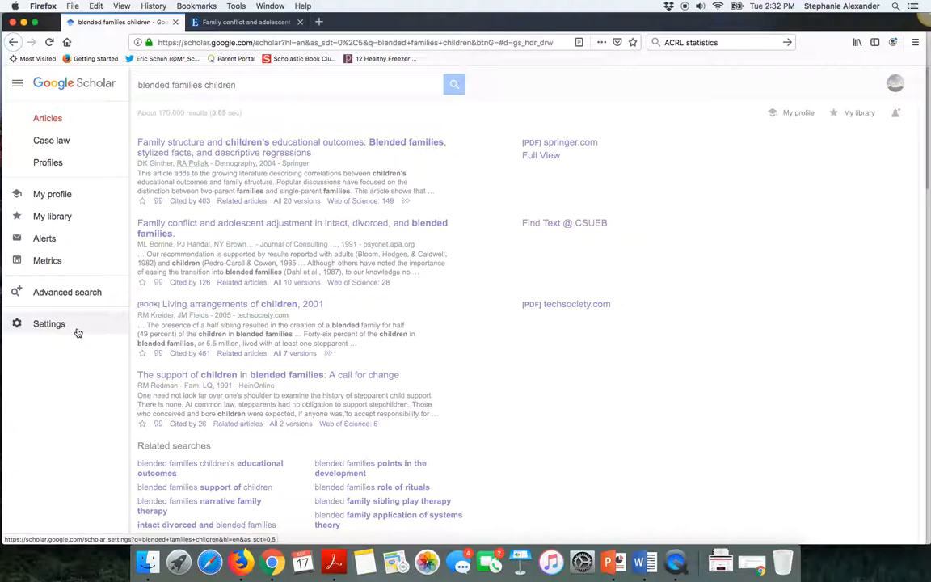